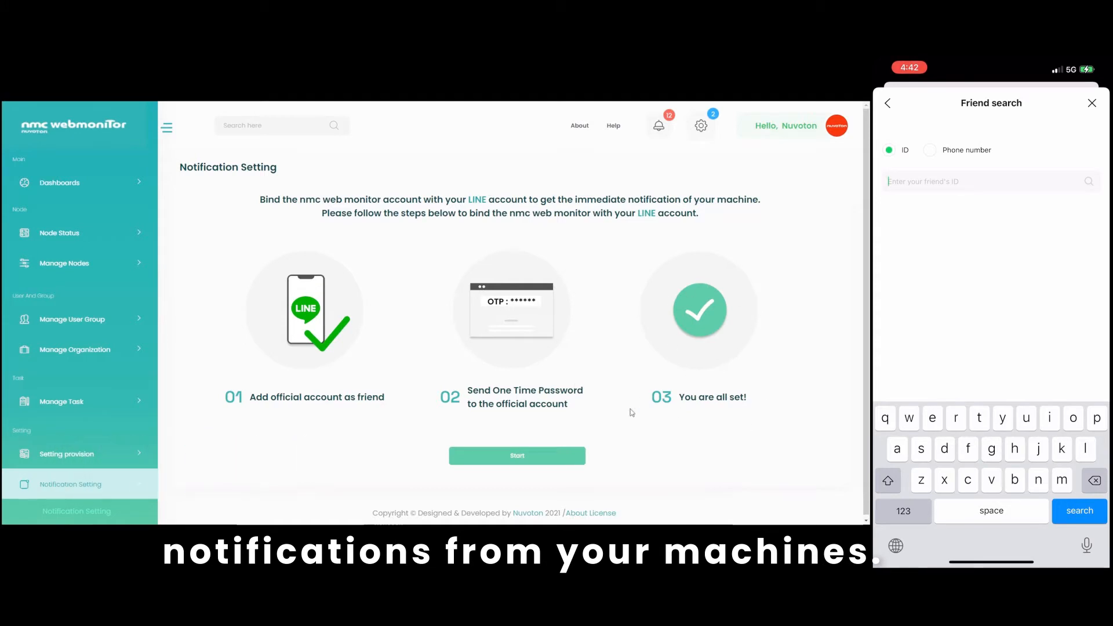
- Start the LINE binding guide from Notification Setting to show step 1, adding the official account
{"action": "left_click", "coordinate": [516, 456]}
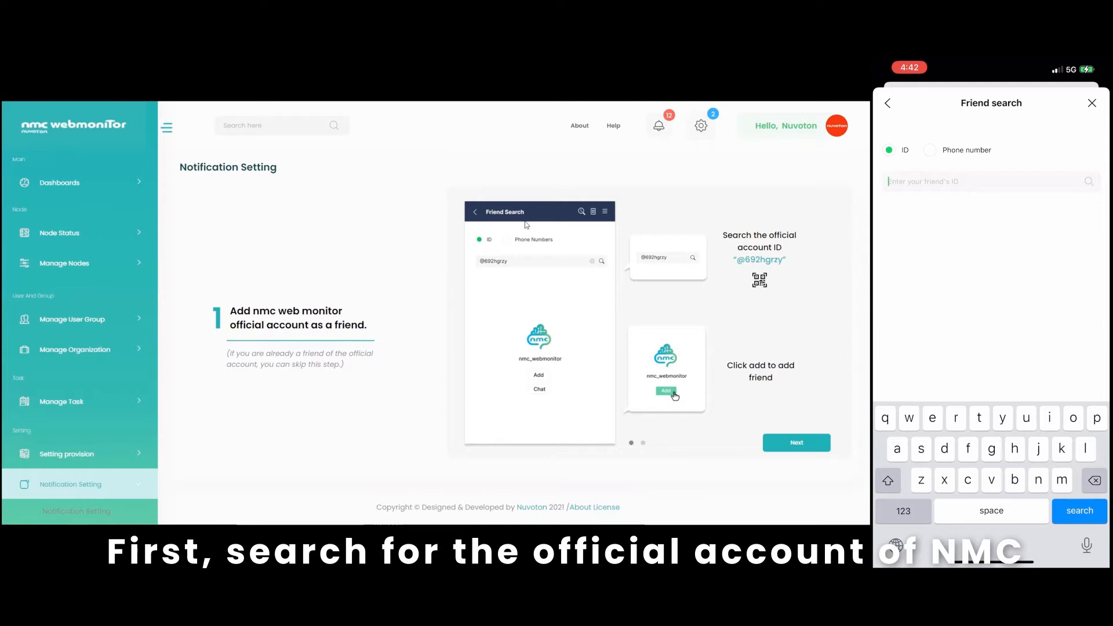
{"action": "left_click", "coordinate": [902, 510]}
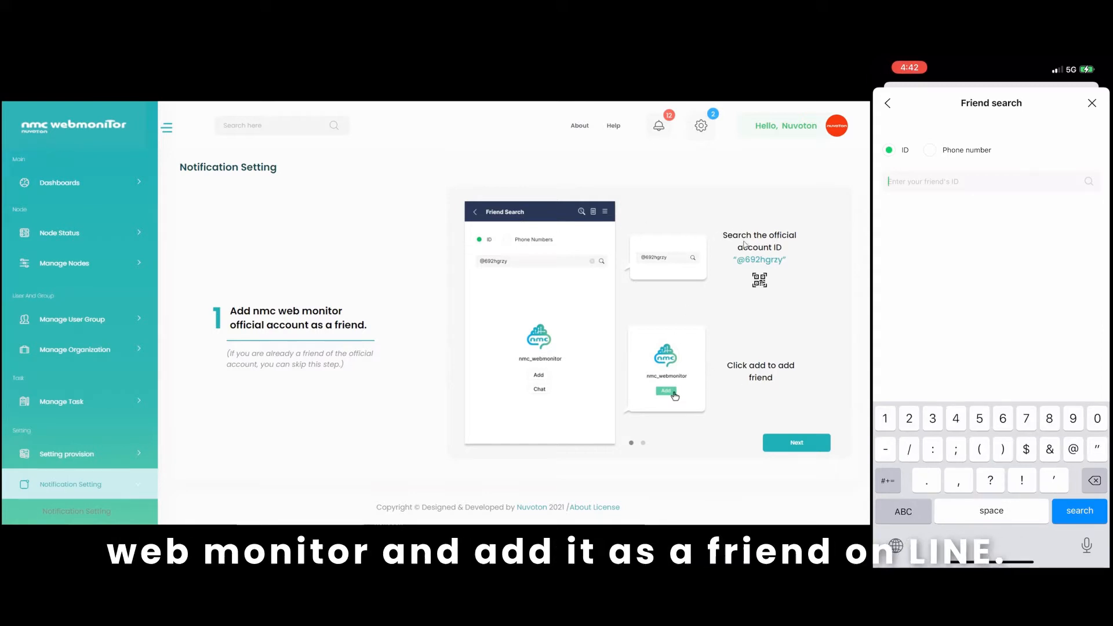
{"action": "type", "text": "@"}
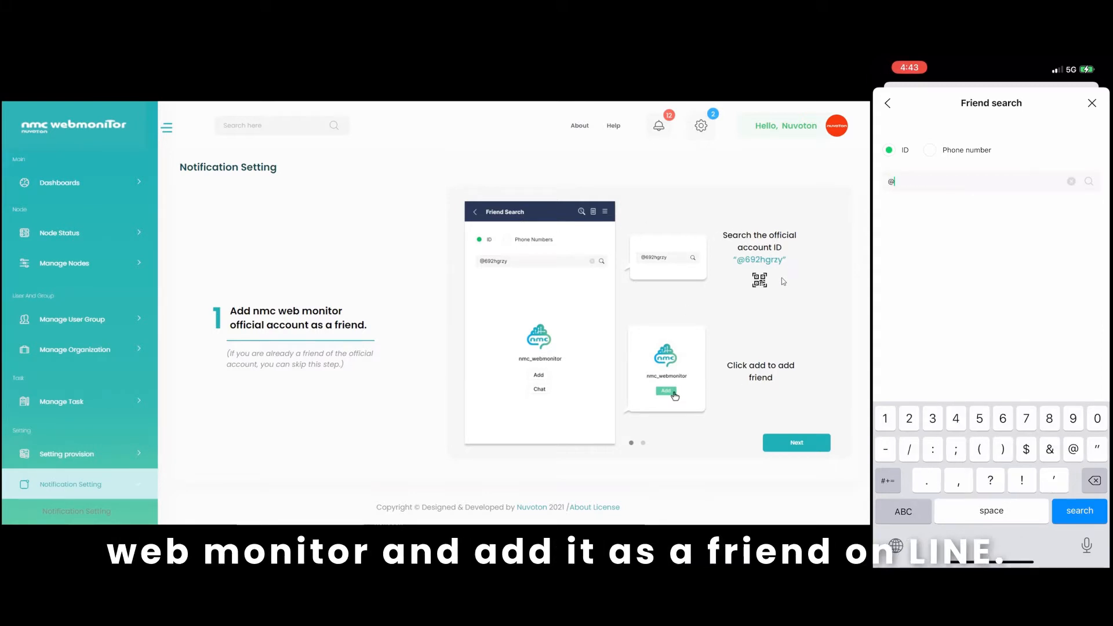
{"action": "type", "text": "692hg"}
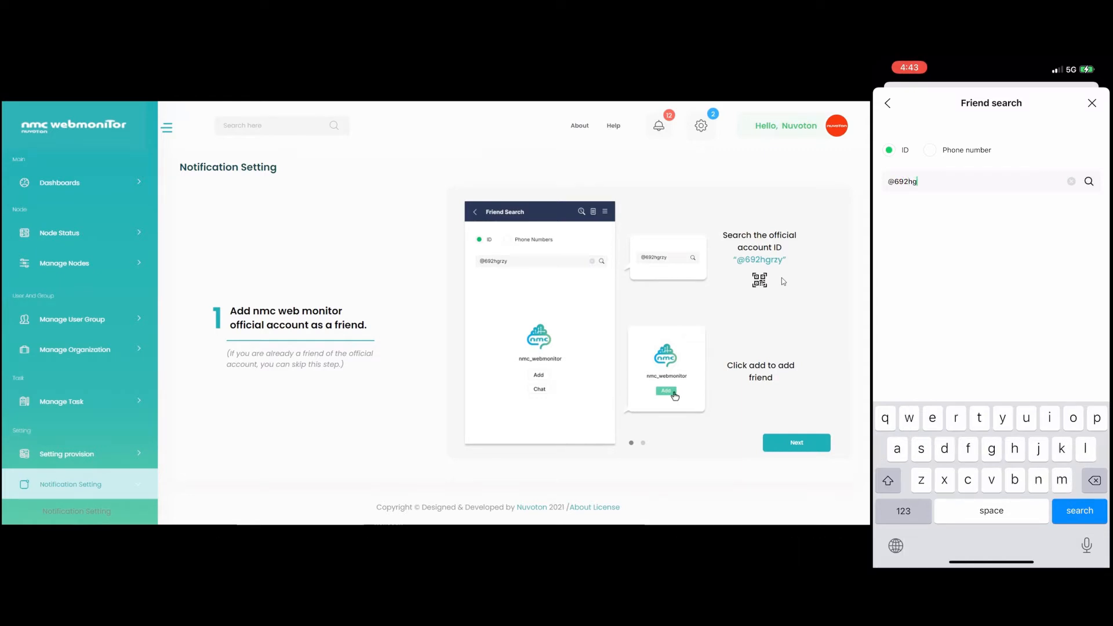
{"action": "type", "text": "rzy"}
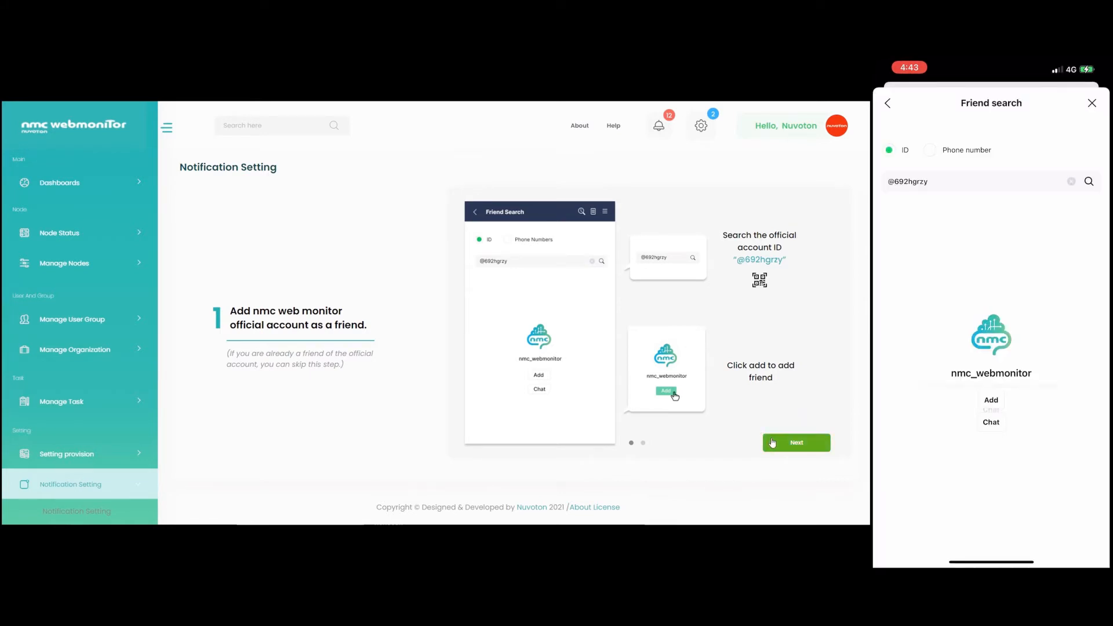
- View nmc_webmonitor's welcome message in its chat and advance to the OTP step
{"action": "left_click", "coordinate": [795, 443]}
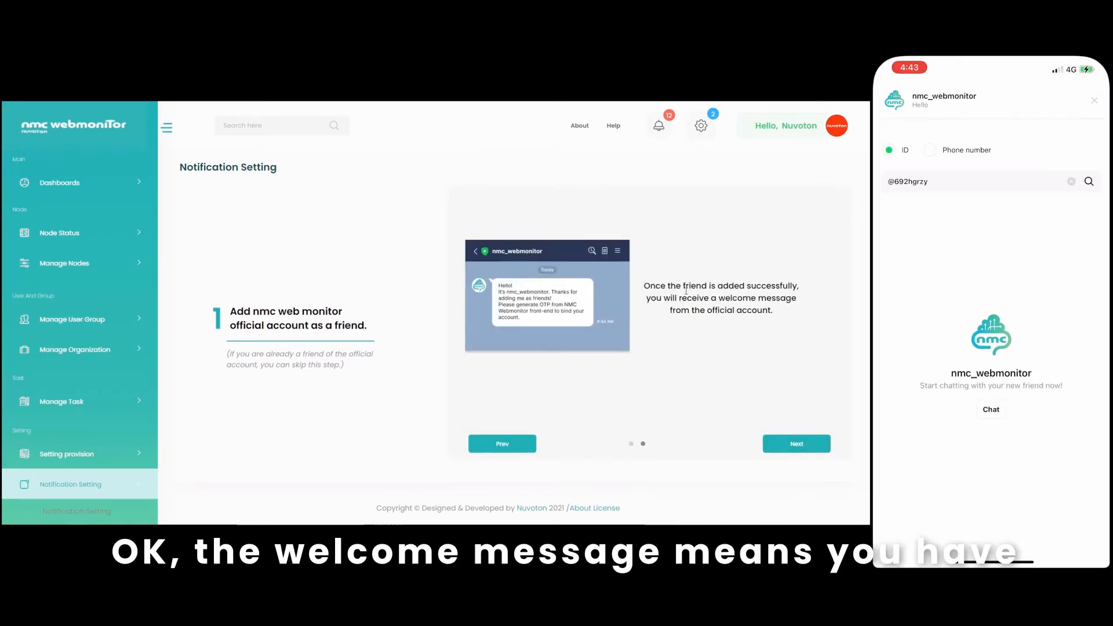
{"action": "left_click", "coordinate": [990, 408]}
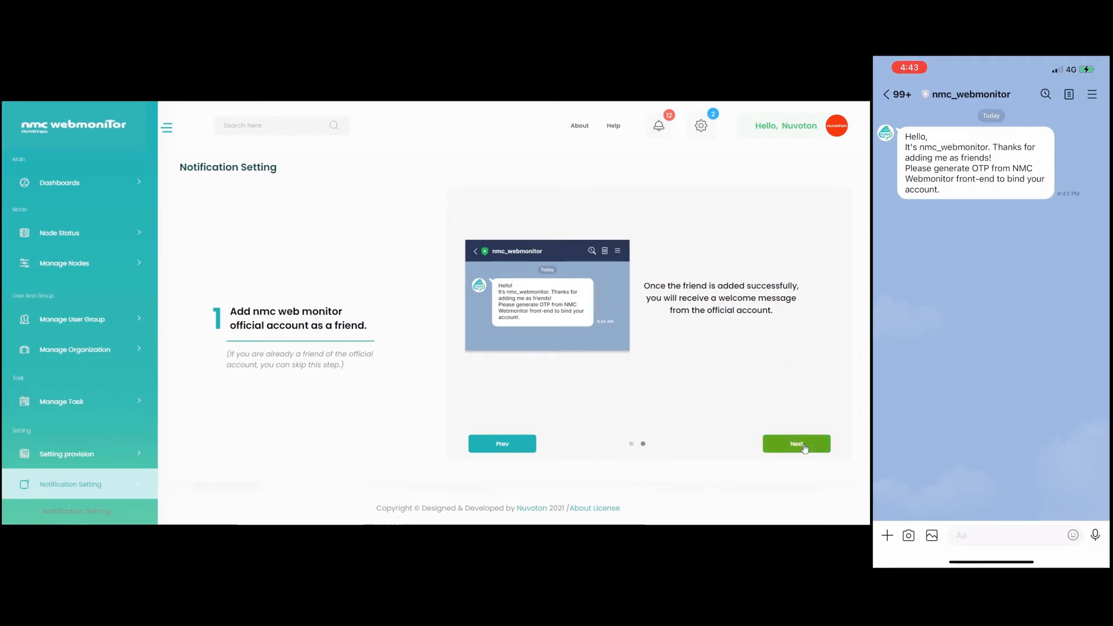
{"action": "left_click", "coordinate": [795, 442]}
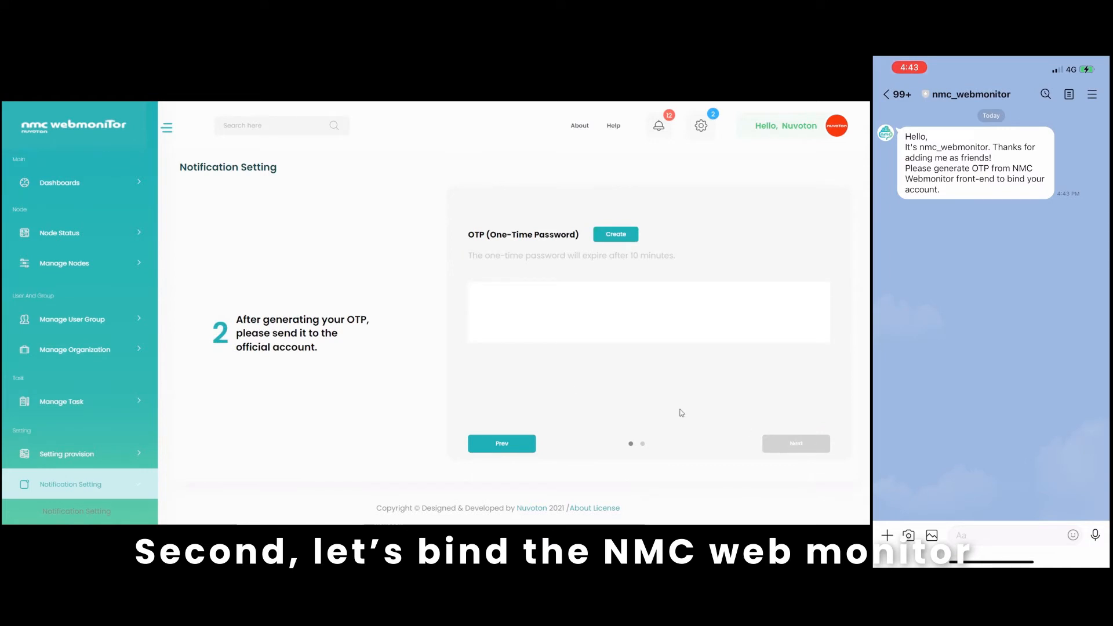
{"action": "mouse_move", "coordinate": [326, 366]}
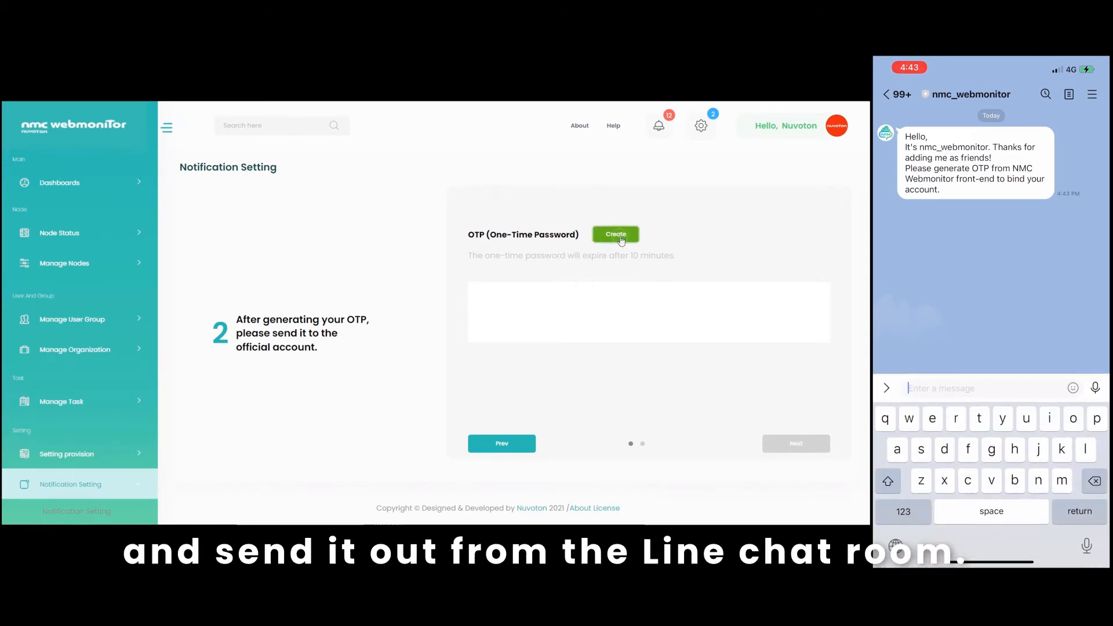
{"action": "left_click", "coordinate": [614, 234]}
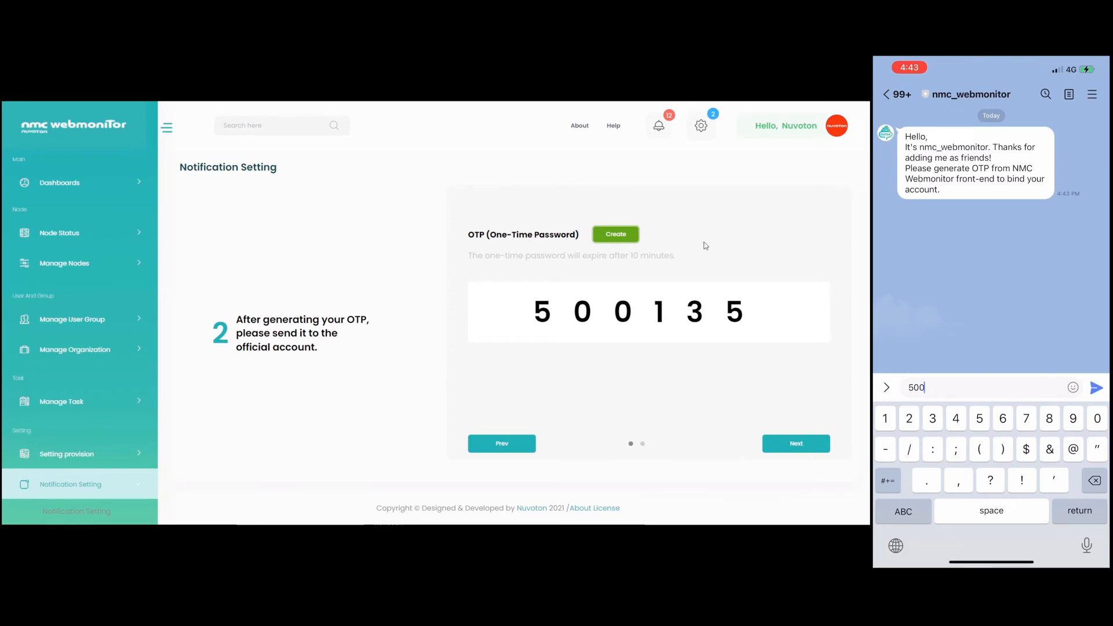
{"action": "type", "text": "135"}
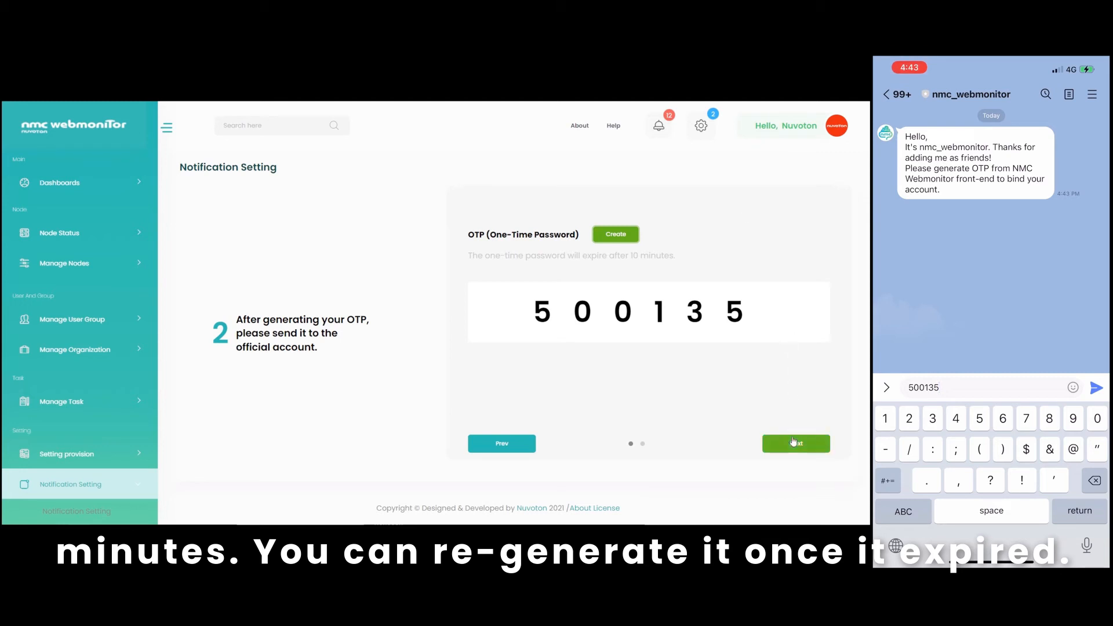
{"action": "left_click", "coordinate": [795, 443]}
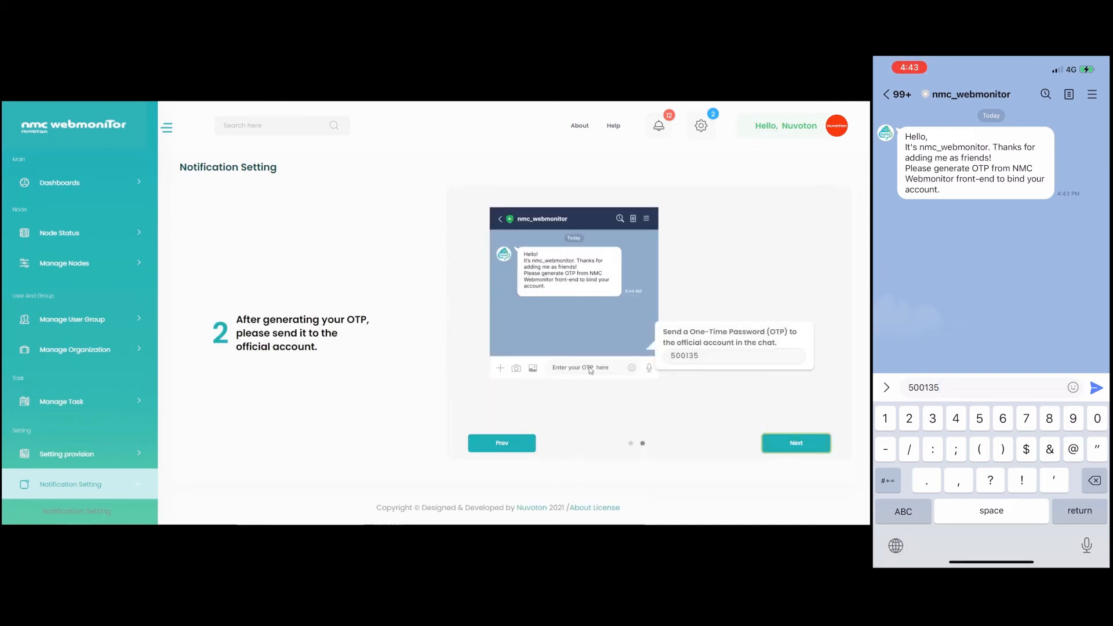
- Send 500135 to nmc_webmonitor in LINE and advance to the 'You are all set!' step
{"action": "left_click", "coordinate": [1096, 387]}
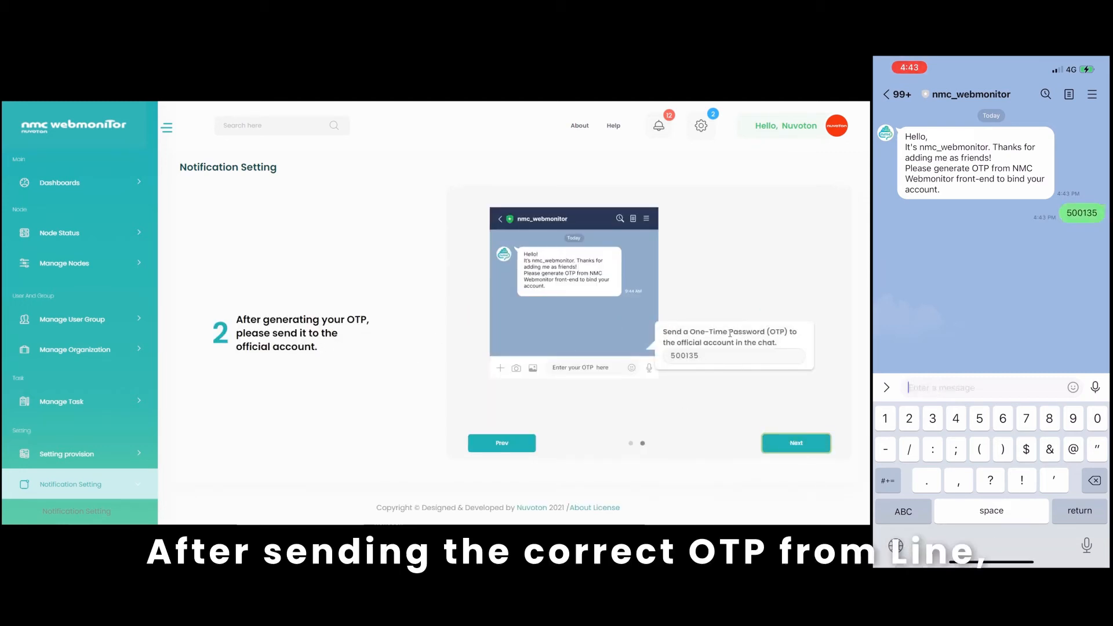
{"action": "left_click", "coordinate": [795, 443]}
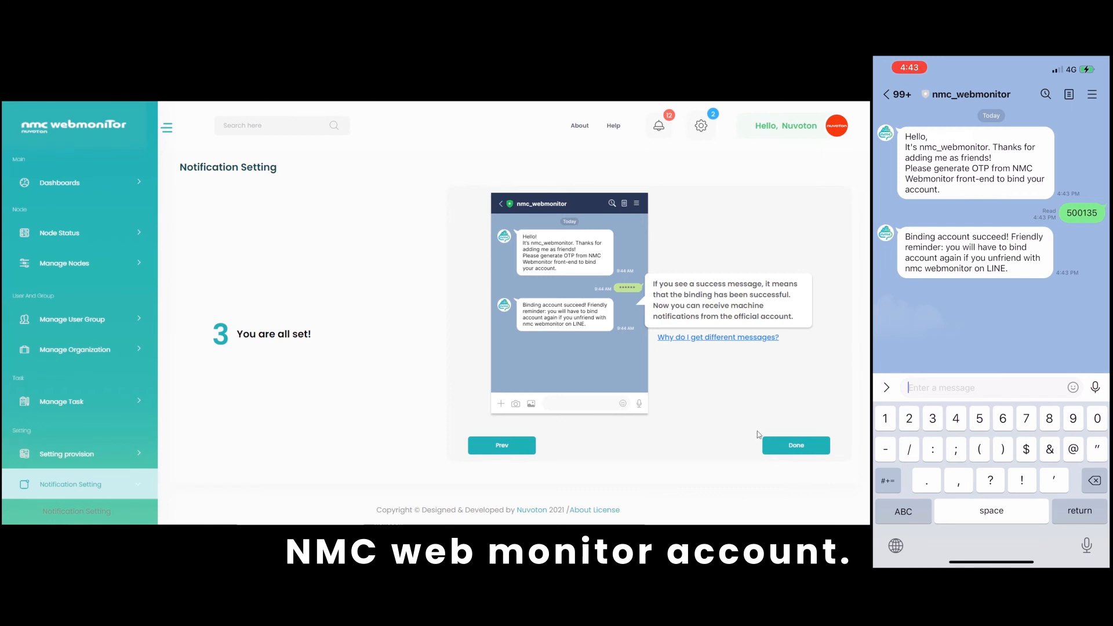
{"action": "mouse_move", "coordinate": [794, 445]}
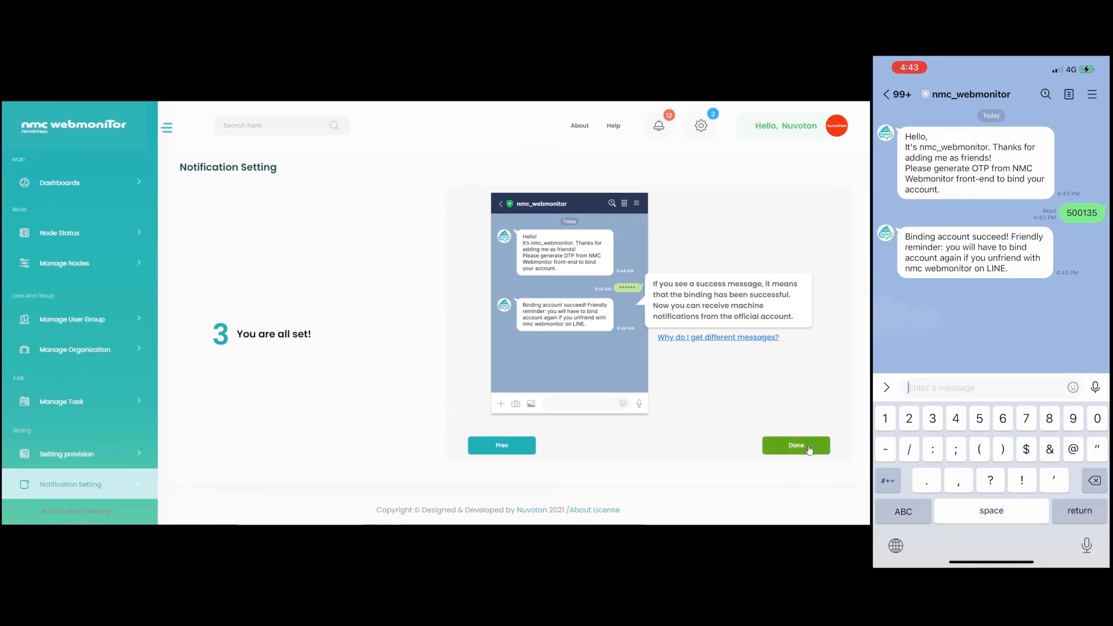
- Finish the guide with Done and reload Notification Setting to show 'already connected' with Reconnect
{"action": "left_click", "coordinate": [794, 445]}
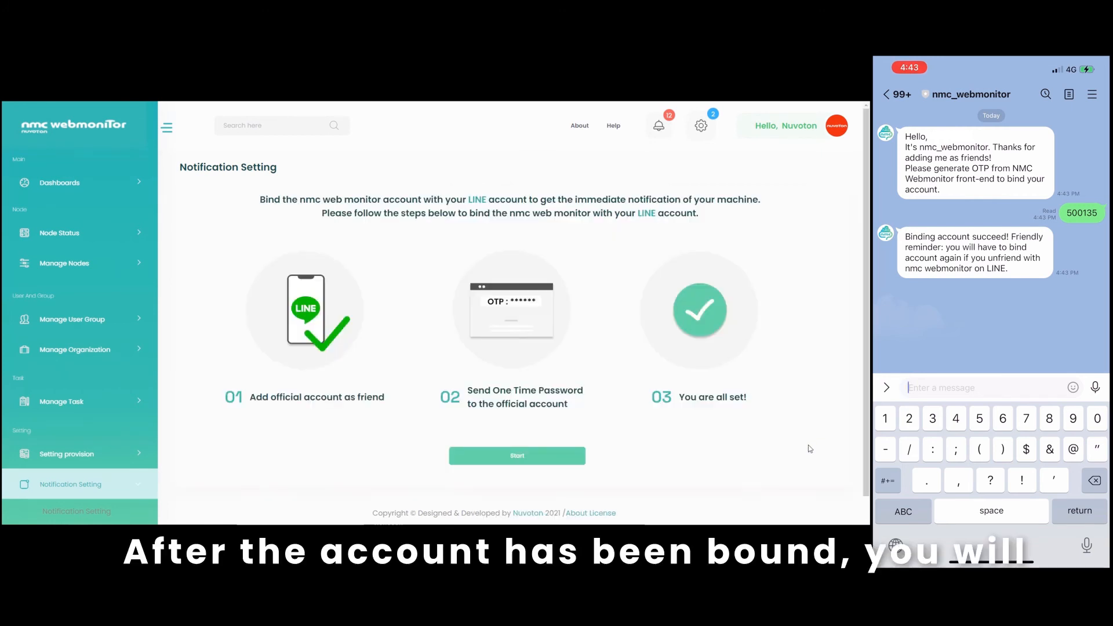
{"action": "left_click", "coordinate": [516, 456]}
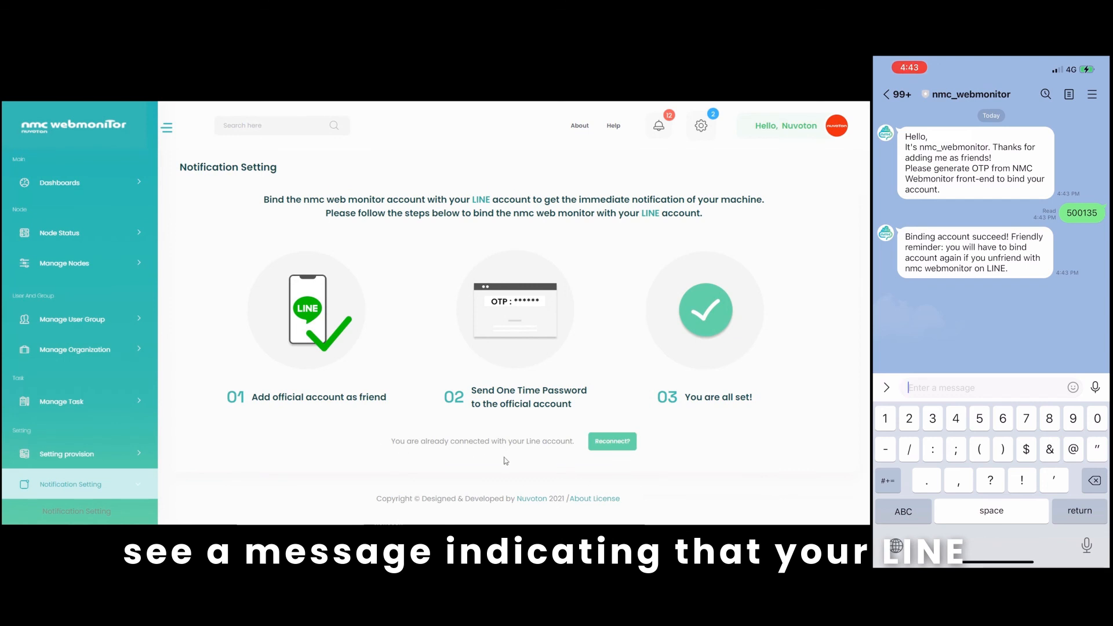